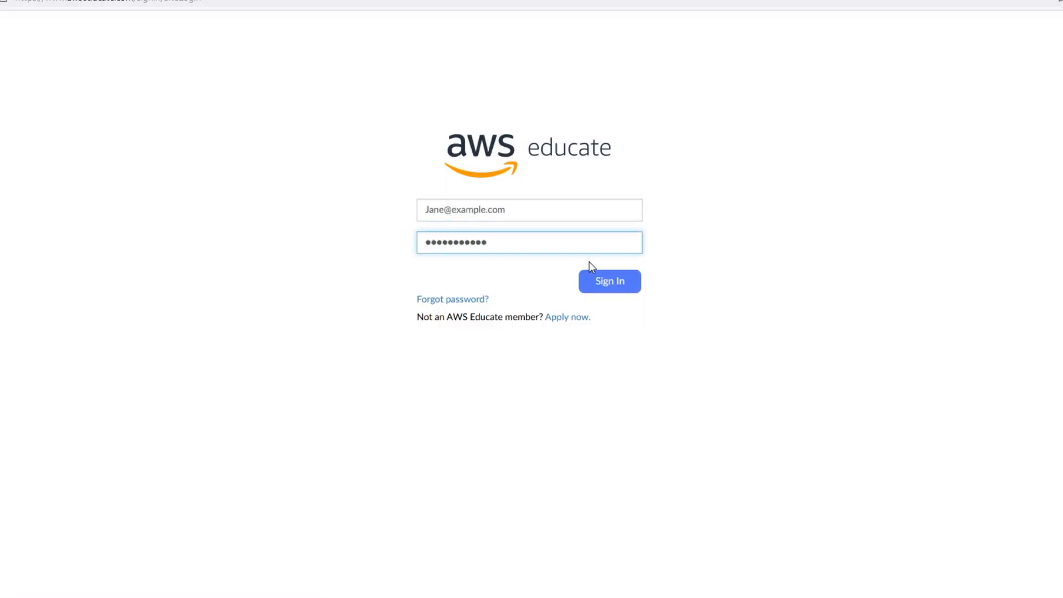
# Sign in and scroll the dashboard to the In progress and Most popular courses and labs.
pyautogui.click(610, 281)
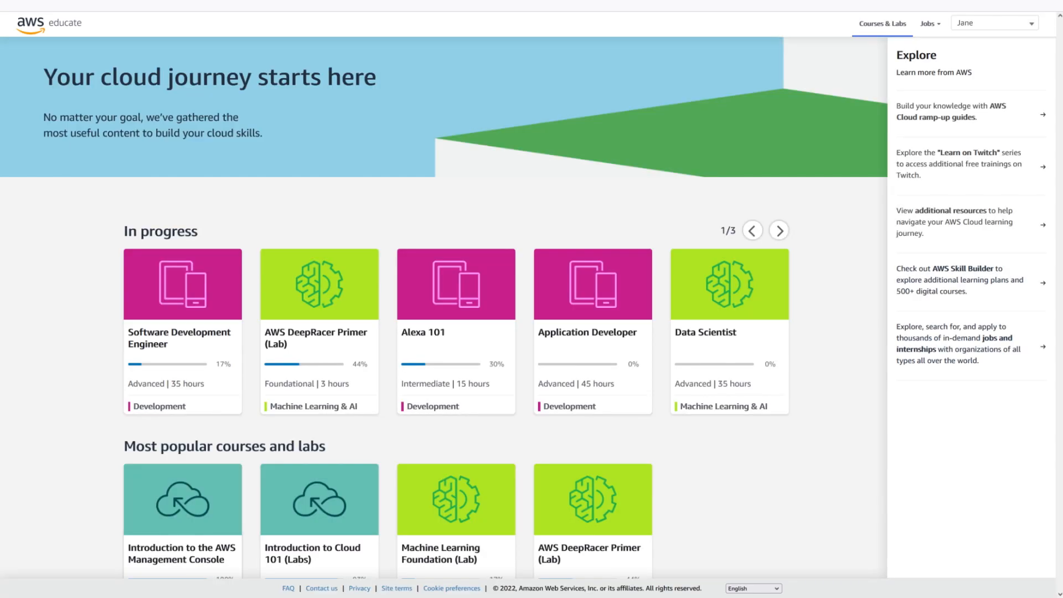
pyautogui.scroll(-3)
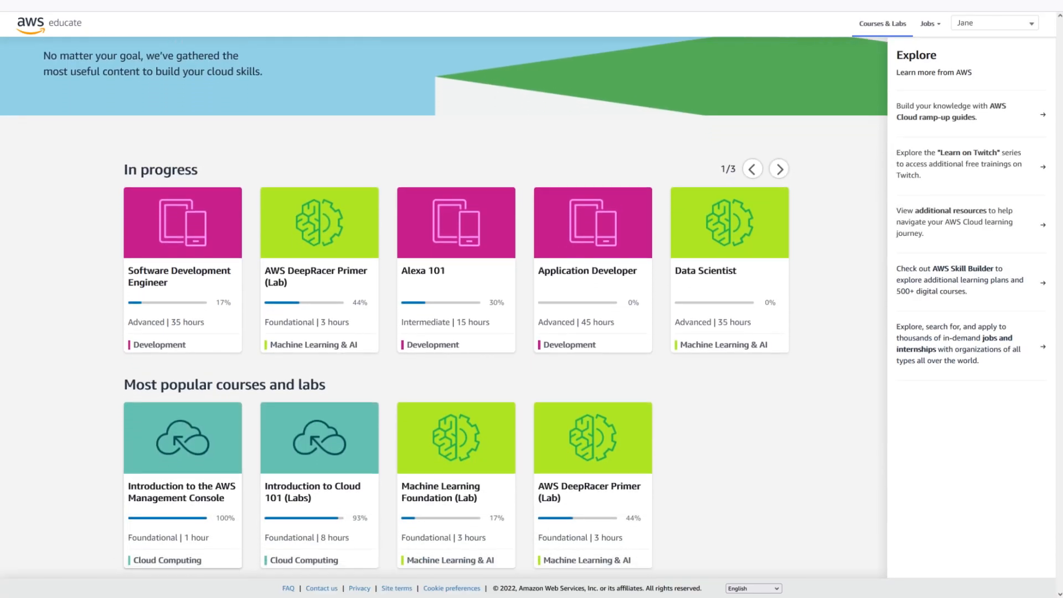
pyautogui.scroll(-3)
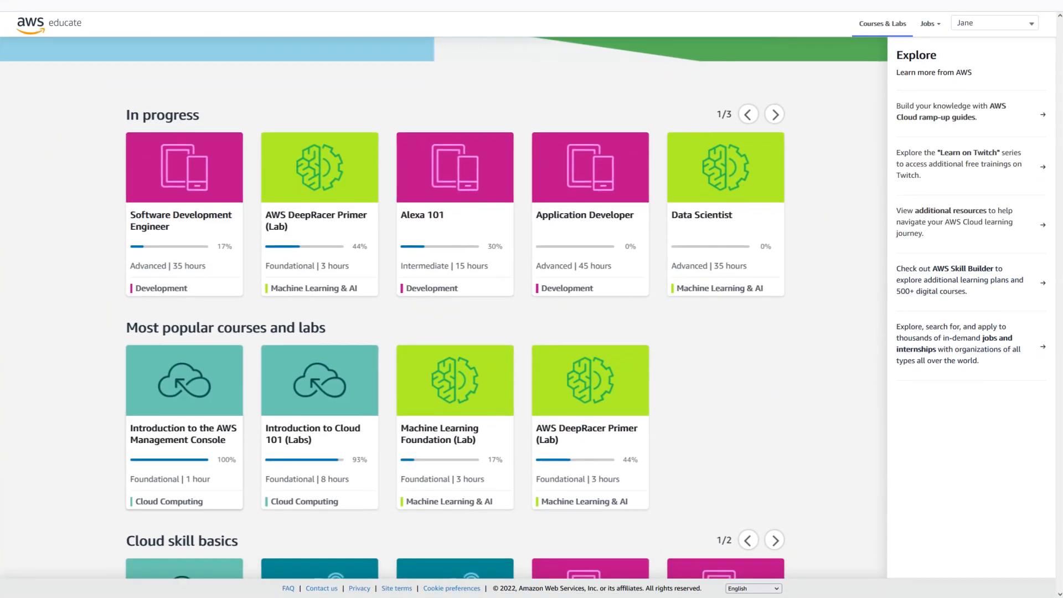
# Scroll the Lab 2: Introduction to Amazon EC2 page to view the README beside the terminal.
pyautogui.scroll(-3)
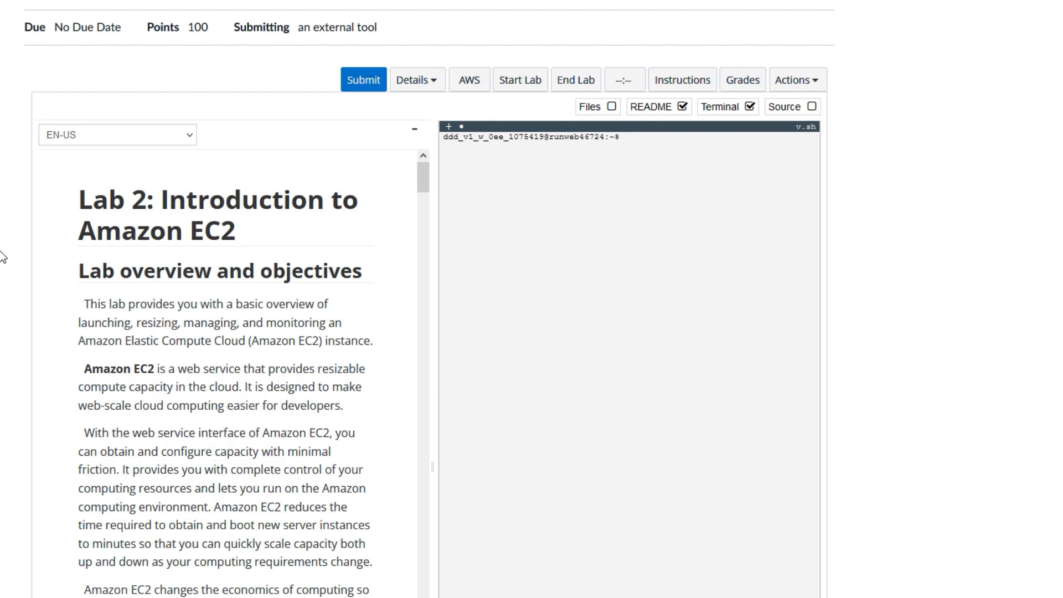
# Return to the Courses & Labs dashboard showing cloud skill basics like Amazon Honeycode 101.
pyautogui.click(469, 80)
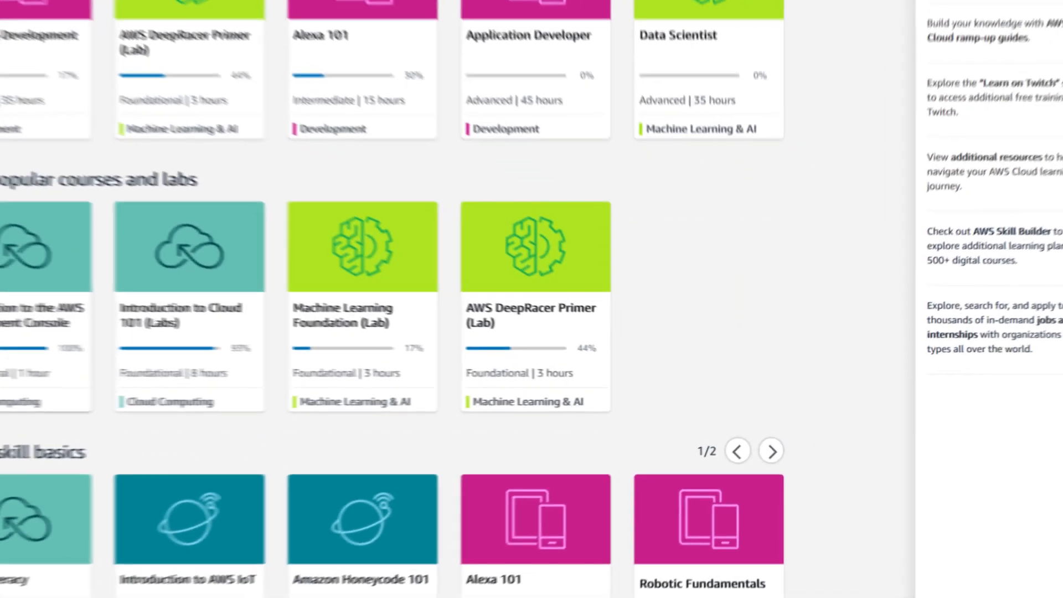
pyautogui.moveTo(535, 253)
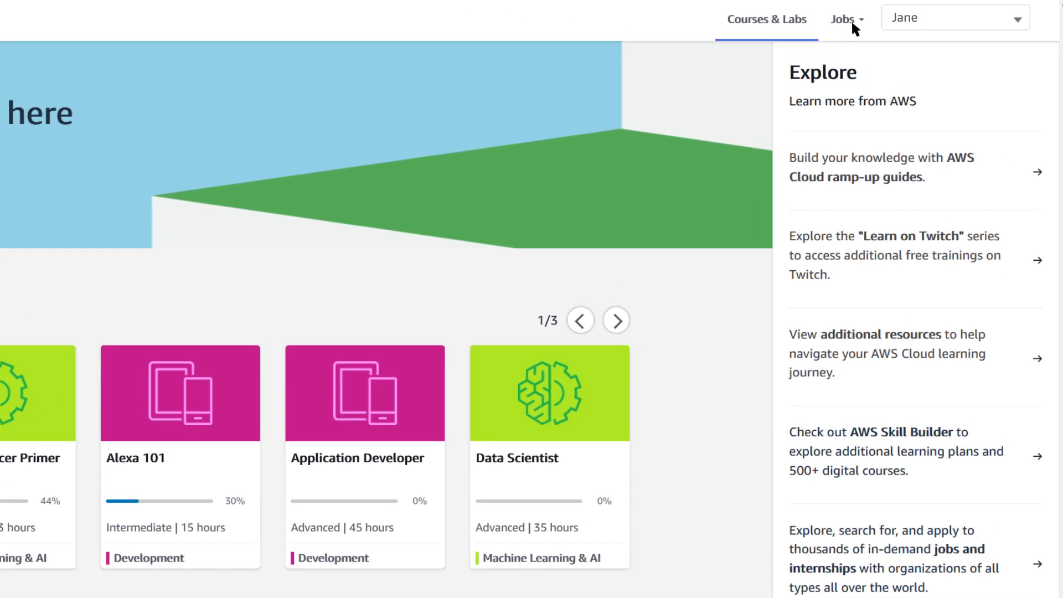
# Open All Jobs from the Jobs menu and scroll through the 31,705 job results.
pyautogui.click(845, 18)
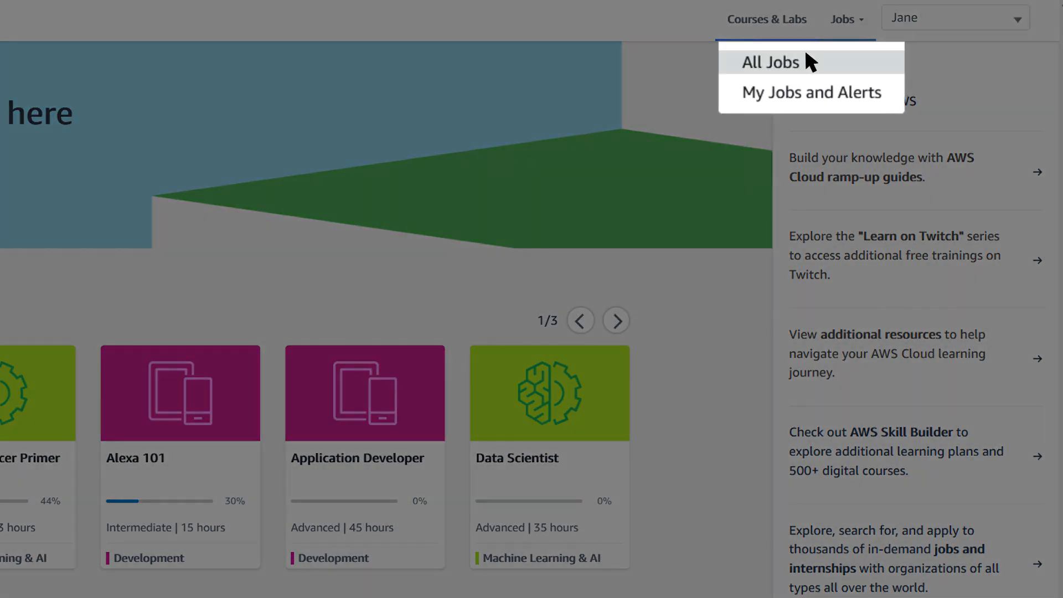
pyautogui.click(769, 61)
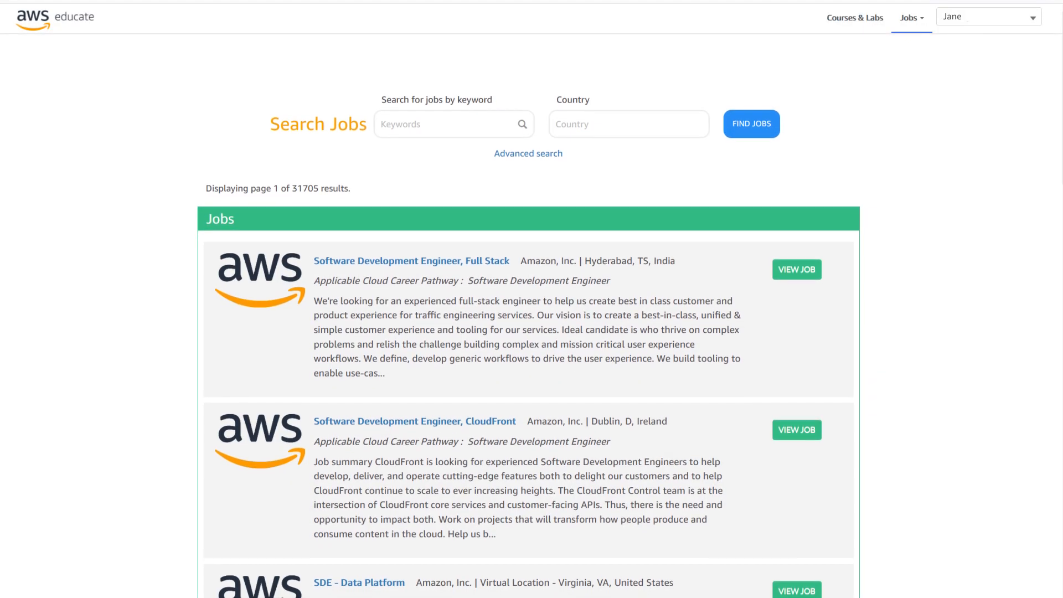
pyautogui.scroll(-3)
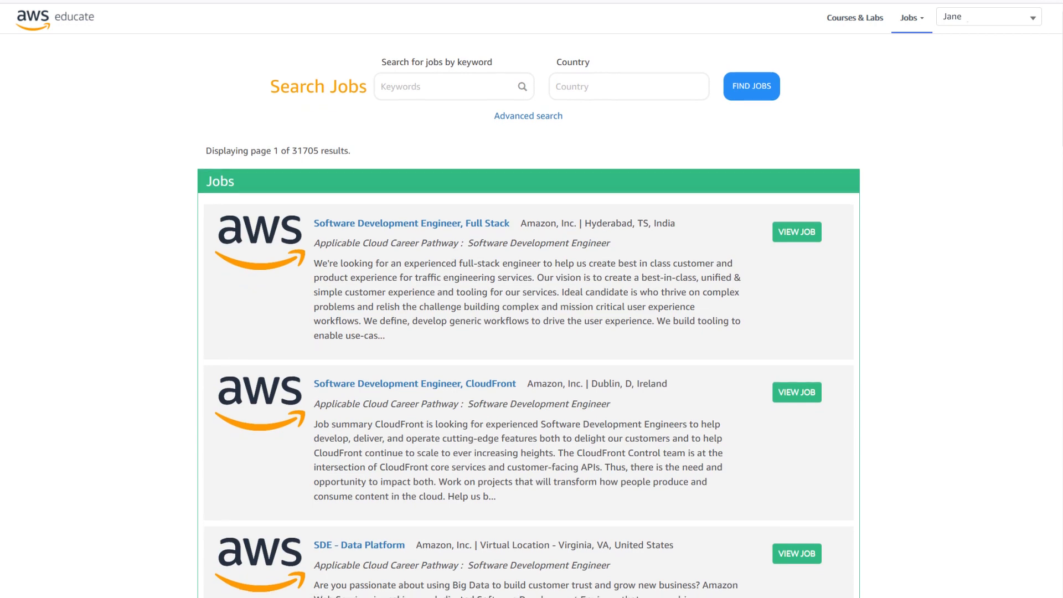
pyautogui.scroll(-3)
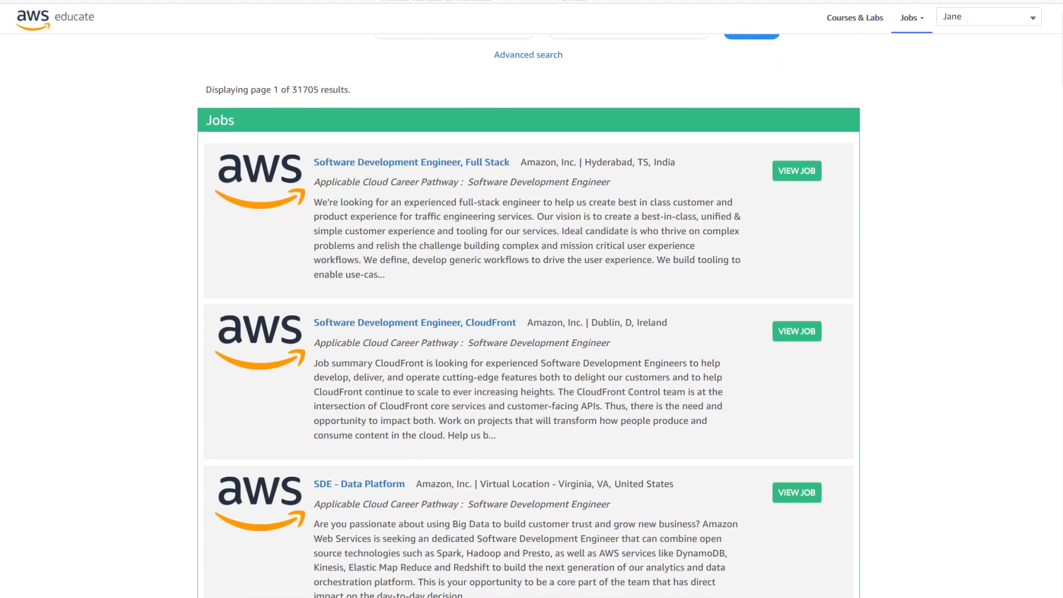
pyautogui.scroll(-3)
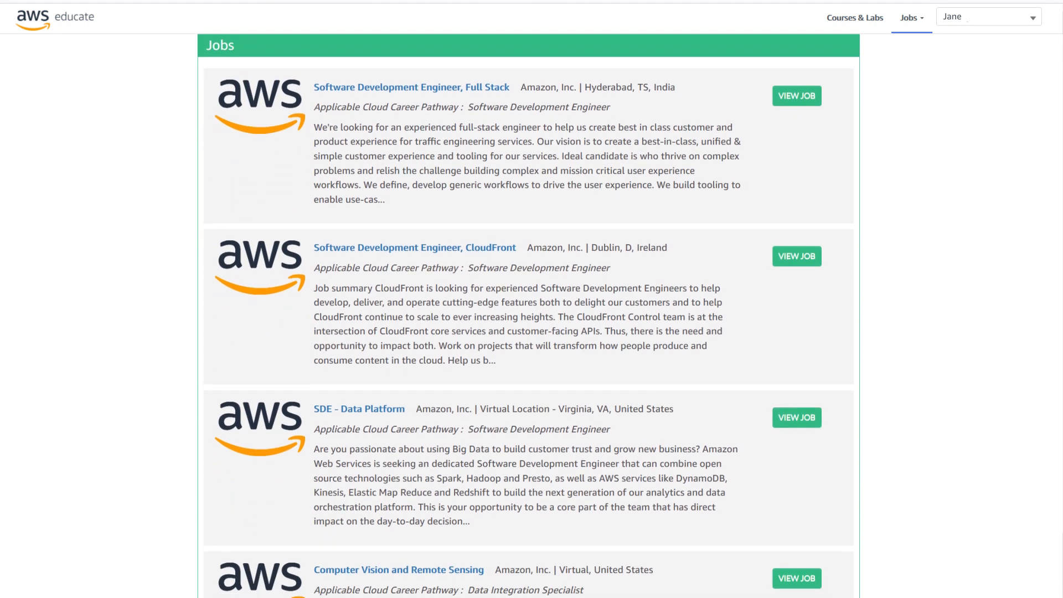